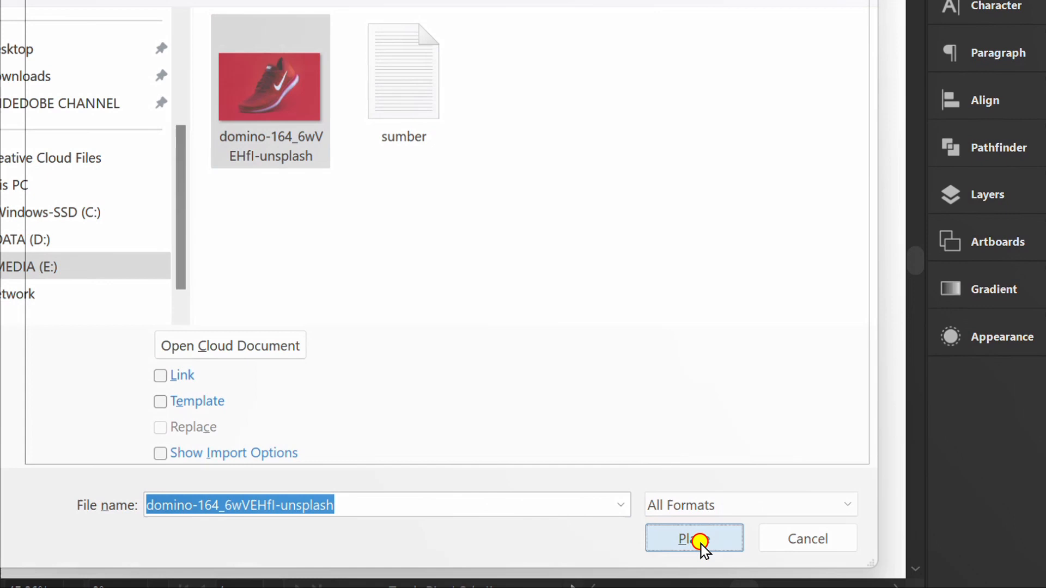
# Step: Place the red Nike shoe photo and drop it onto the artboard
pyautogui.click(694, 539)
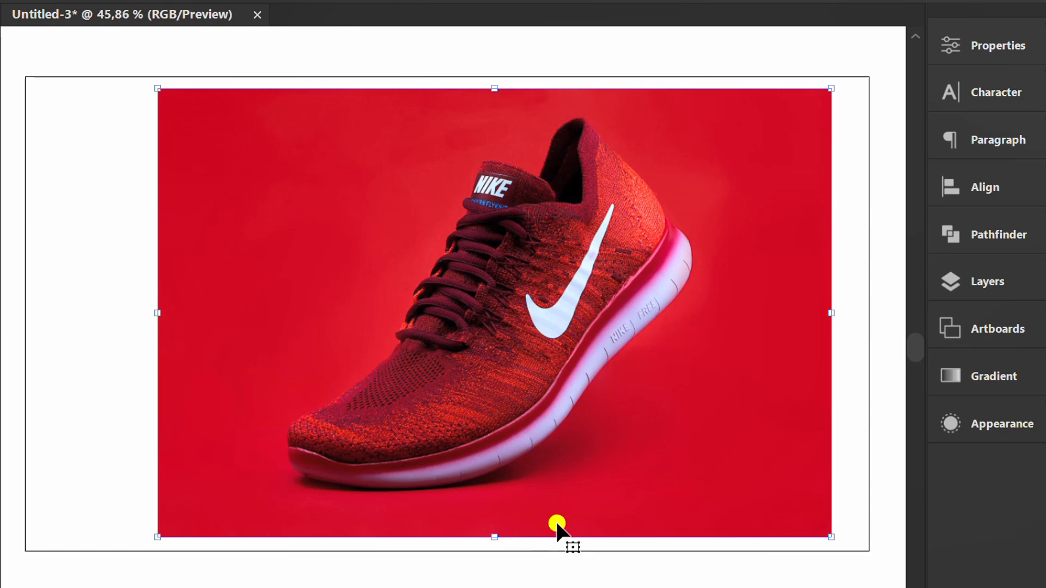
pyautogui.click(985, 188)
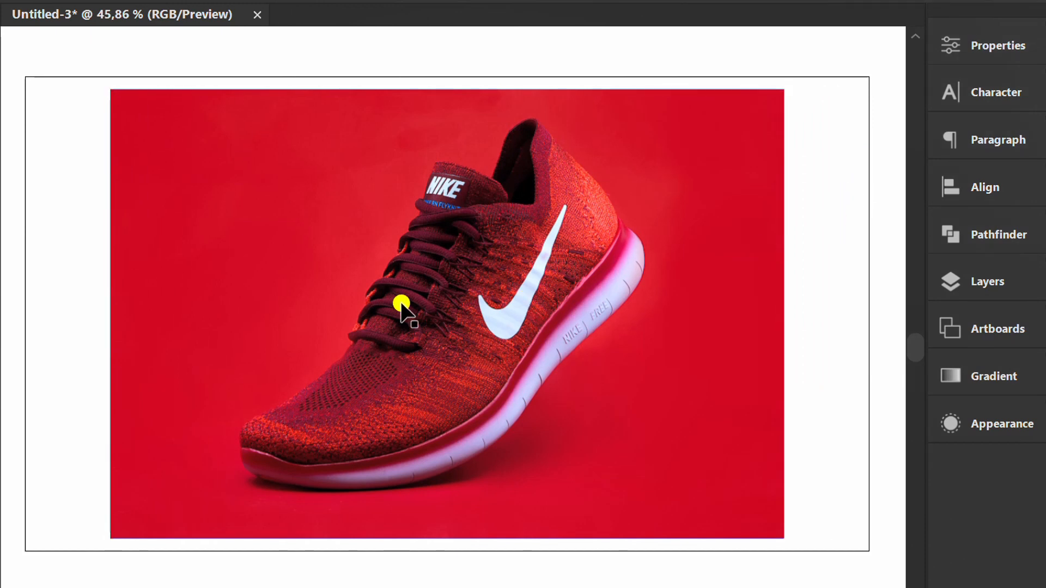
# Step: Draw a rectangle over the artboard and send it behind the shoe photo
pyautogui.press('m')
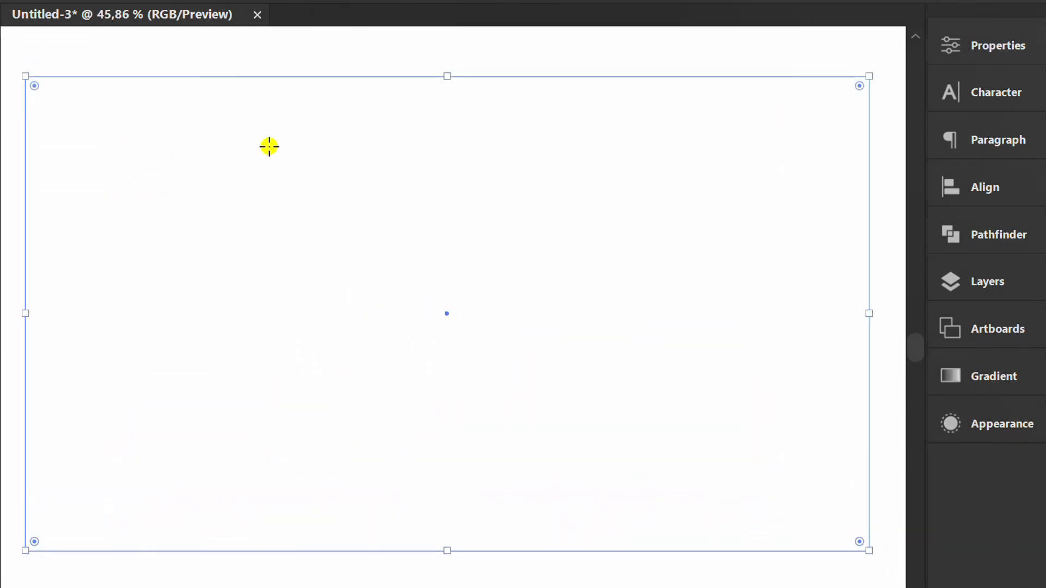
pyautogui.rightClick(269, 147)
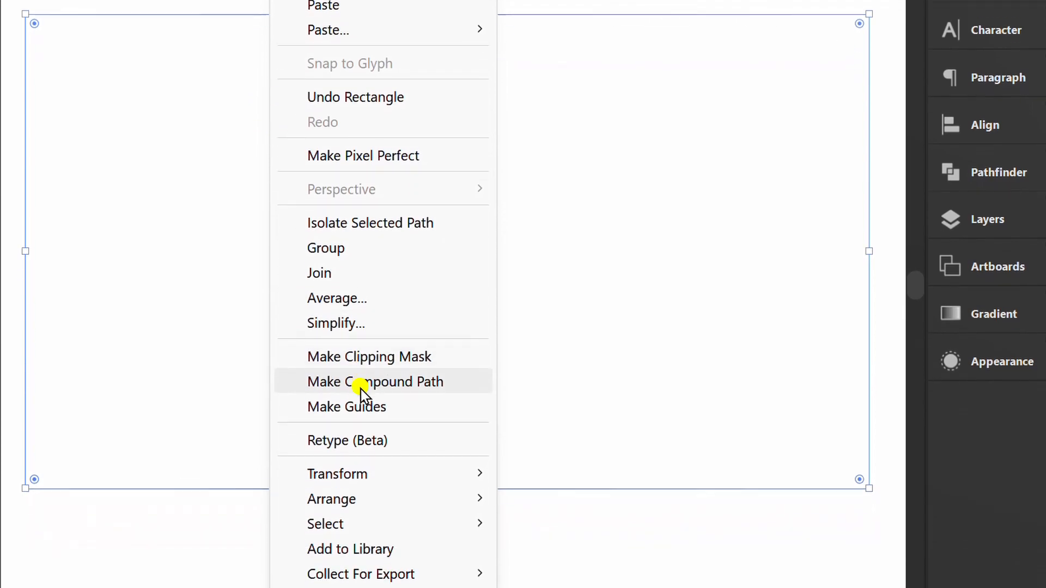
pyautogui.moveTo(331, 474)
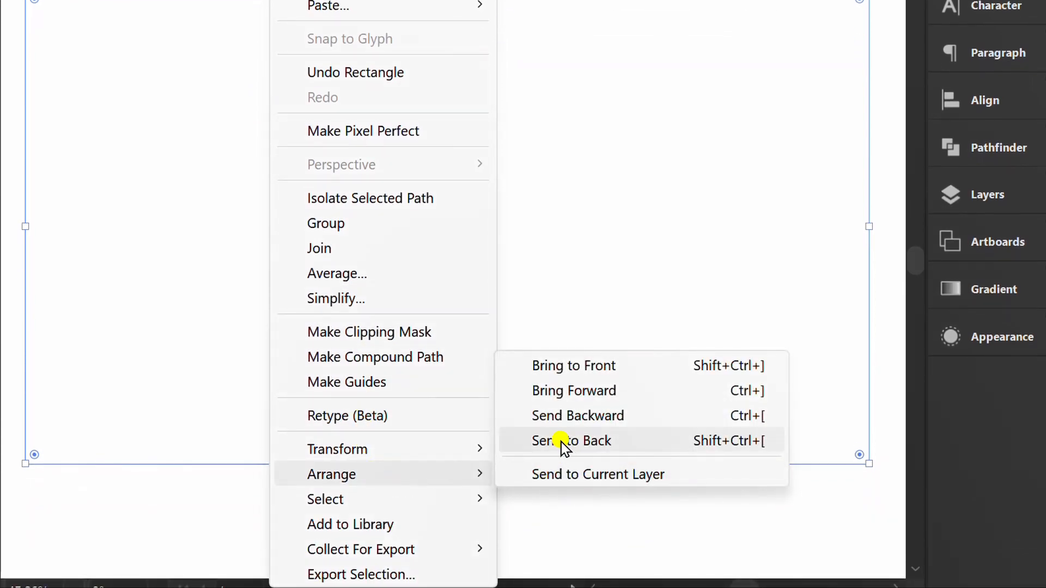
pyautogui.click(571, 440)
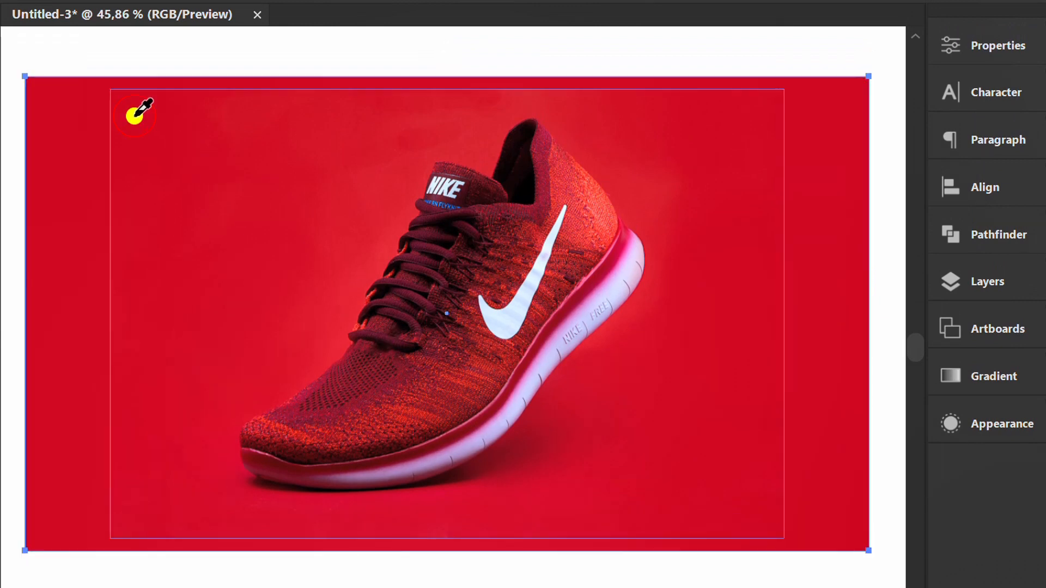
# Step: Select the photo and background together, then reach the freehand drawing tool group
pyautogui.press('v')
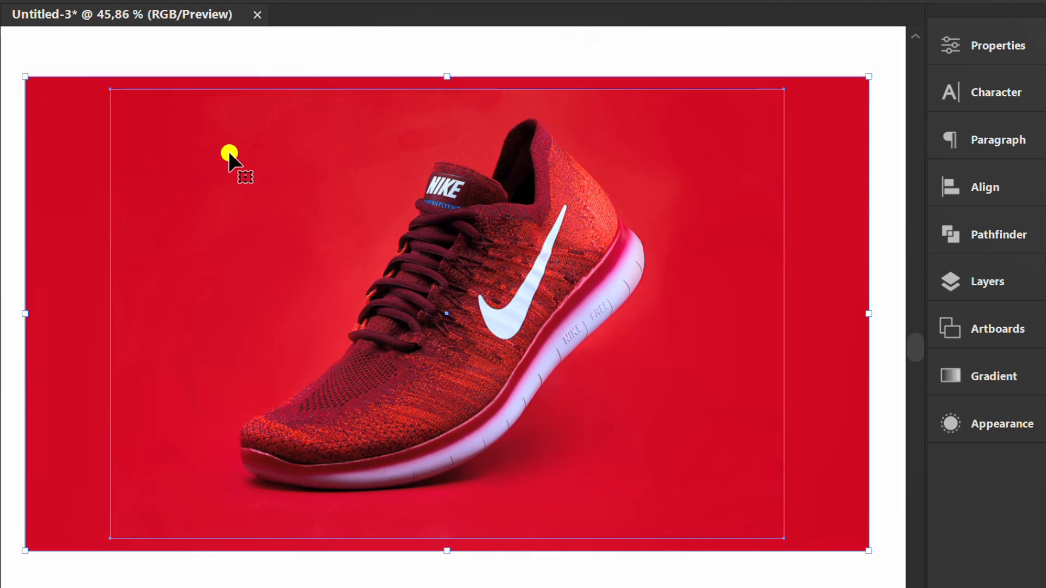
pyautogui.rightClick(230, 157)
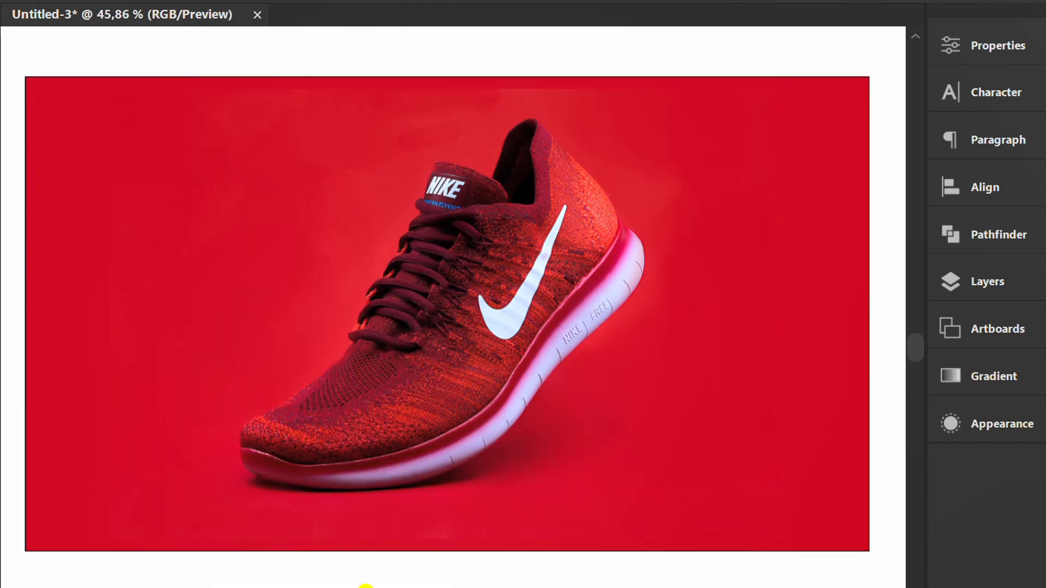
pyautogui.click(21, 192)
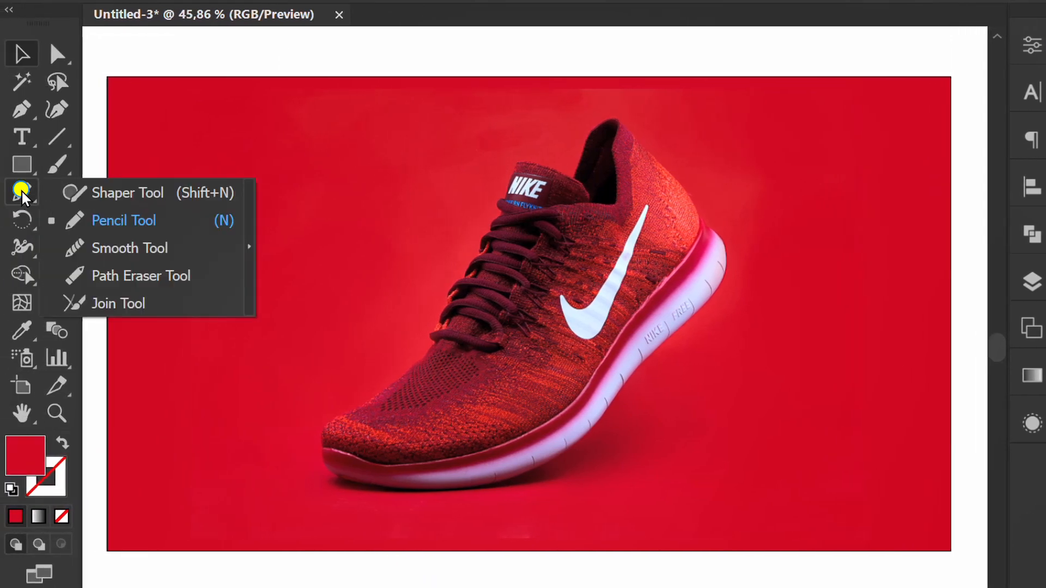
# Step: Activate the Pencil tool with its Fidelity set to the smoothest strokes
pyautogui.click(124, 221)
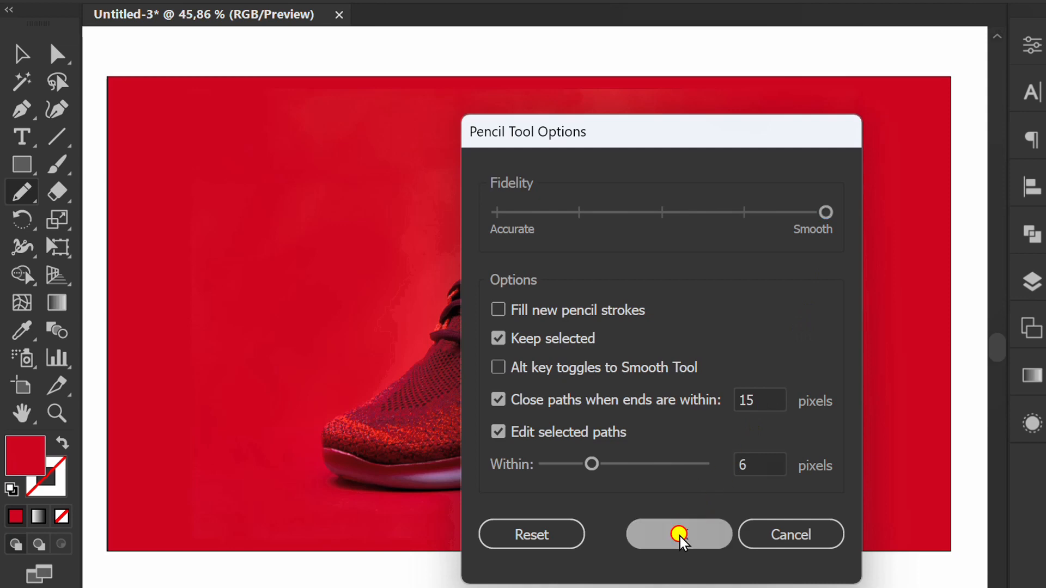
pyautogui.click(678, 535)
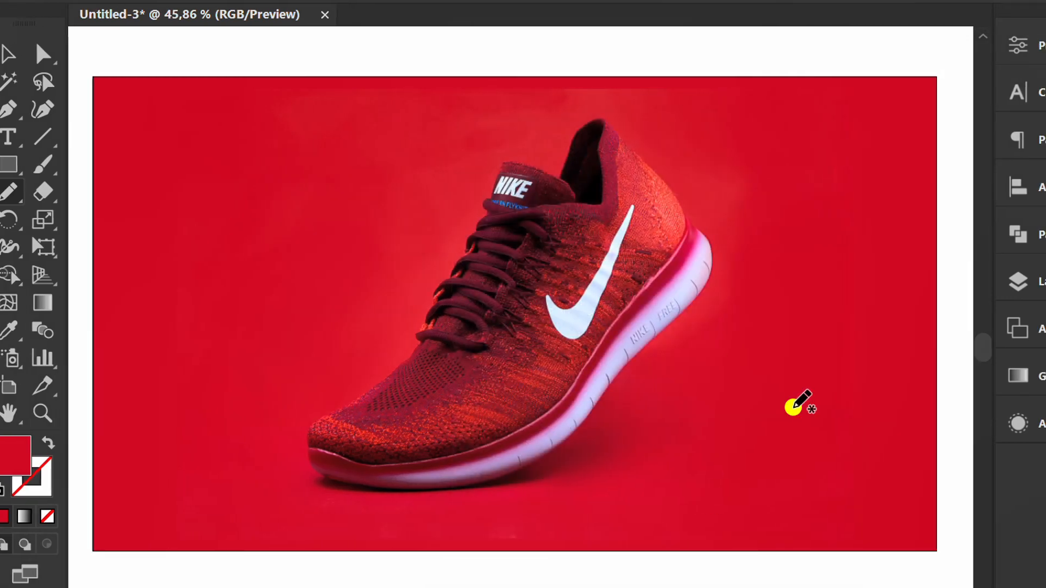
# Step: Set the appearance to no fill and a white stroke for new drawings
pyautogui.click(1017, 45)
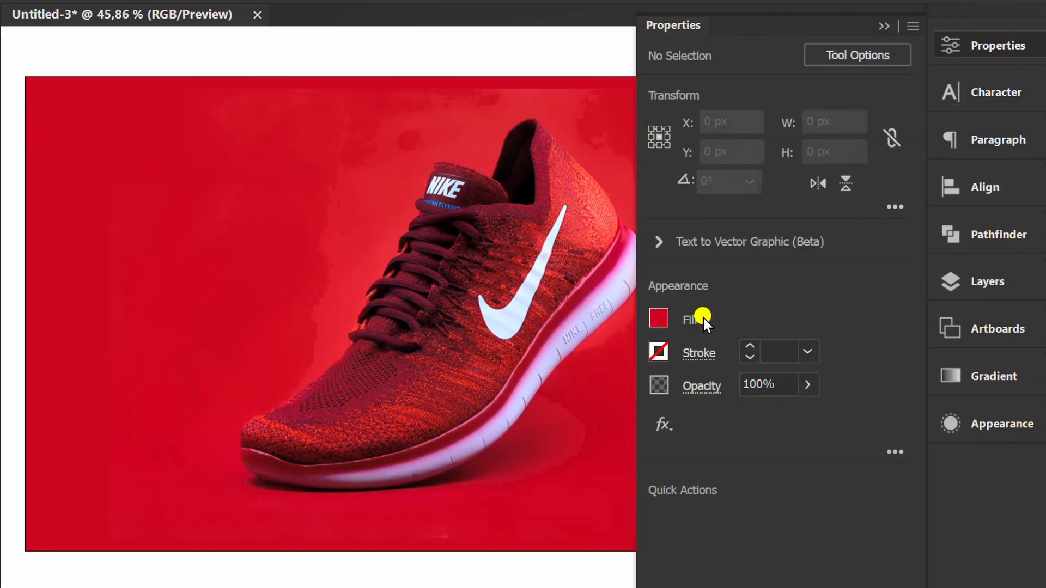
pyautogui.click(659, 318)
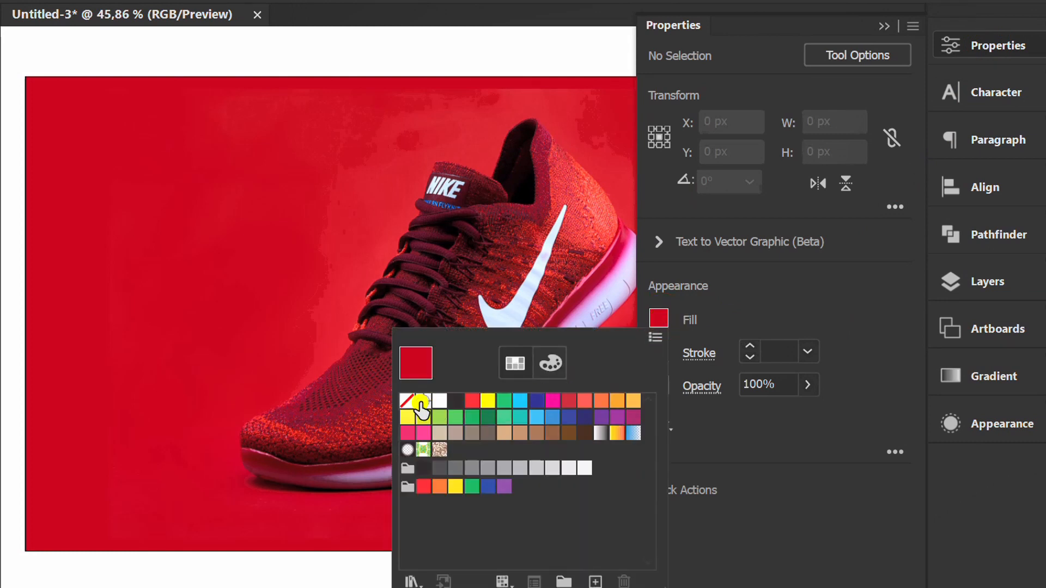
pyautogui.click(415, 403)
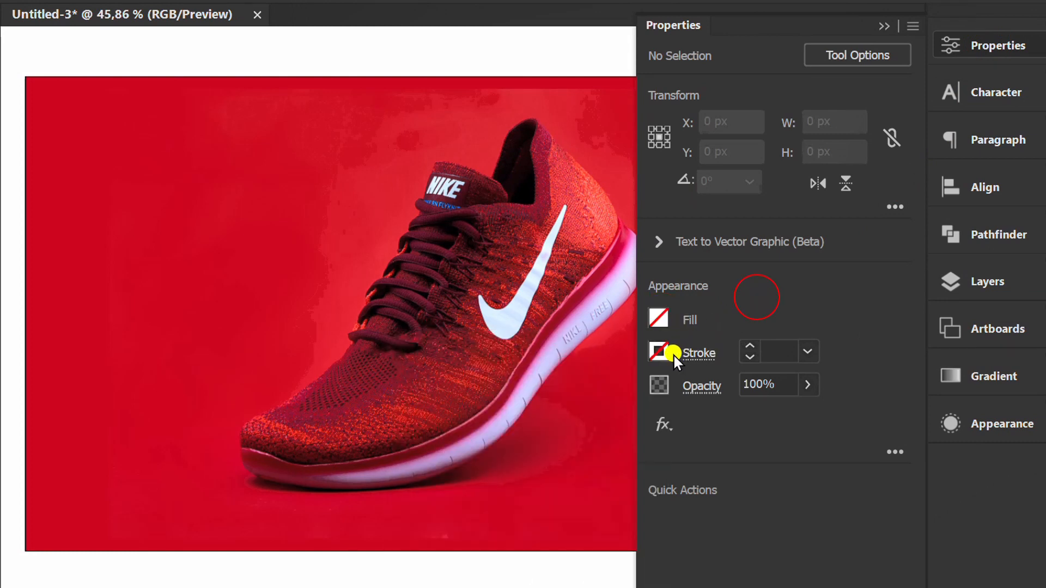
pyautogui.click(658, 353)
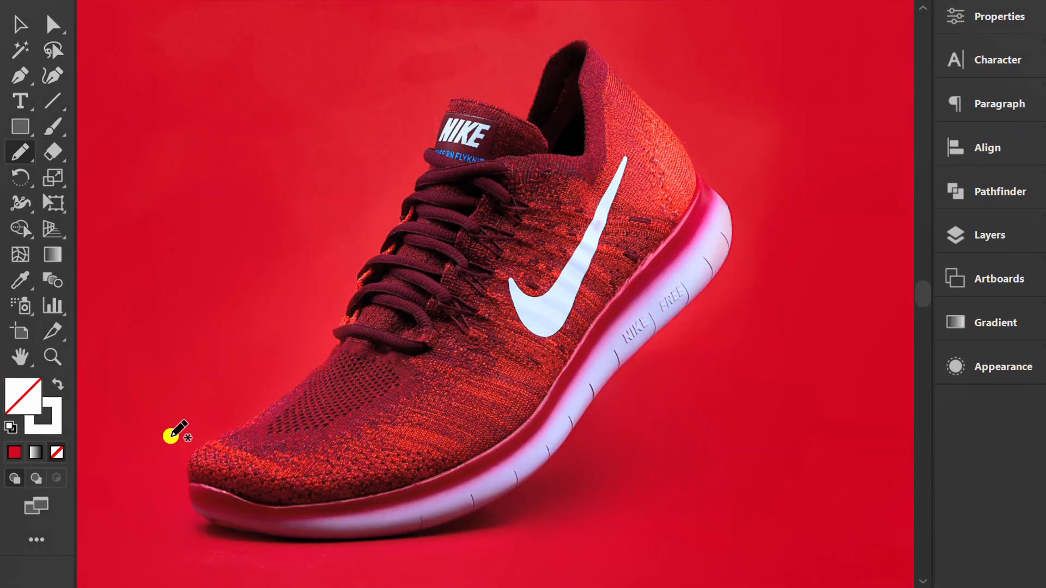
# Step: Trace a pencil outline from the toe over the collar, down the heel and back under the sole
pyautogui.moveTo(174, 440); pyautogui.dragTo(324, 276)
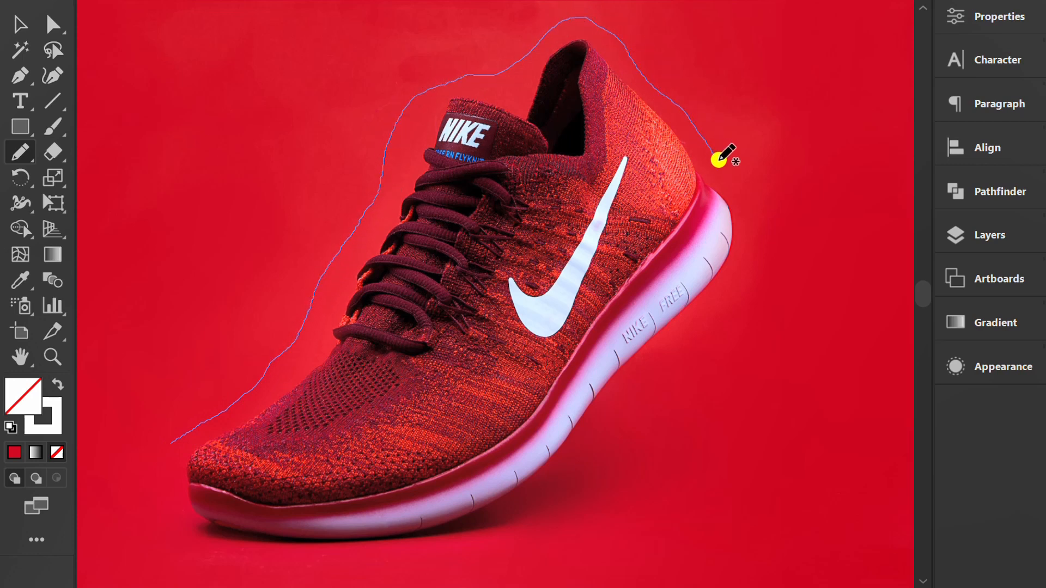
pyautogui.moveTo(725, 157); pyautogui.dragTo(570, 473)
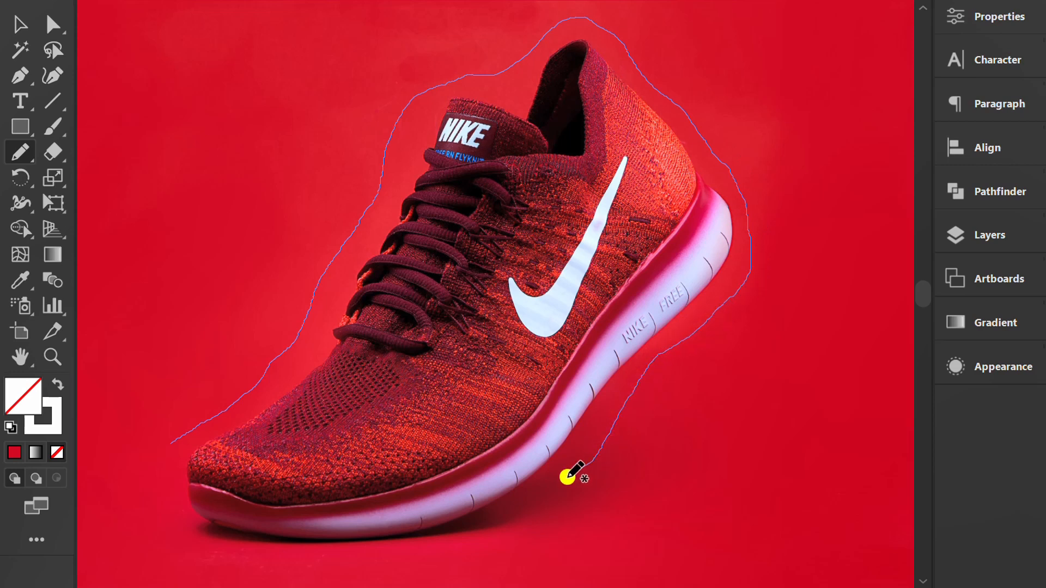
pyautogui.moveTo(571, 475); pyautogui.dragTo(160, 480)
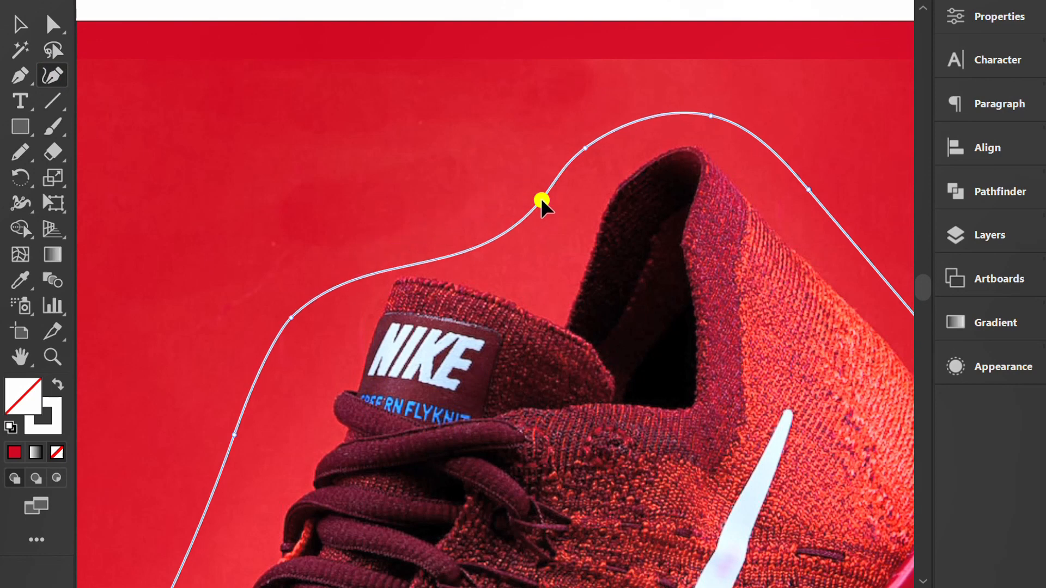
# Step: Undo a stray edit and select the white outline around the shoe
pyautogui.press('ctrl+z')
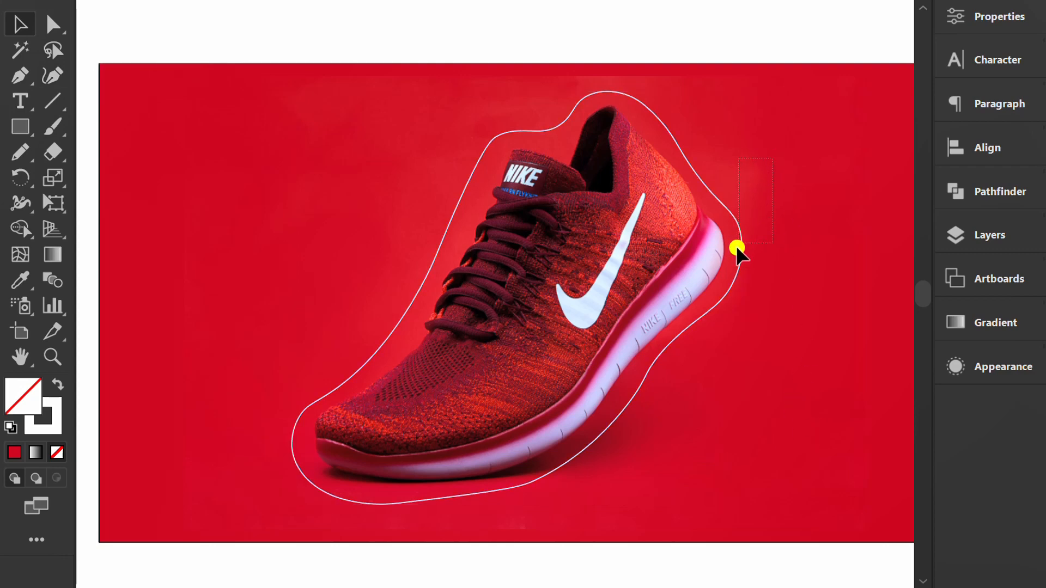
pyautogui.click(117, 21)
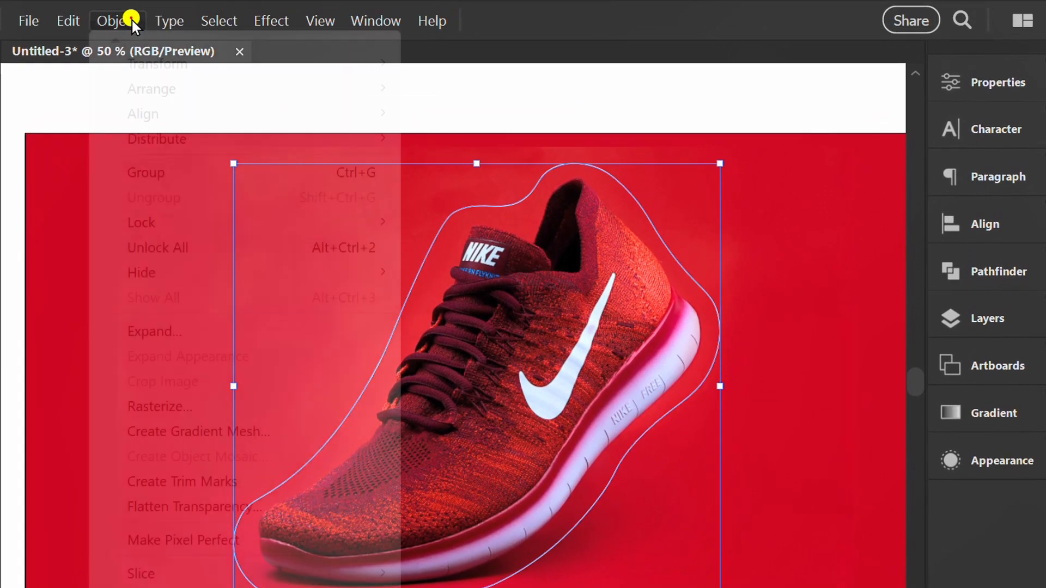
pyautogui.moveTo(141, 484)
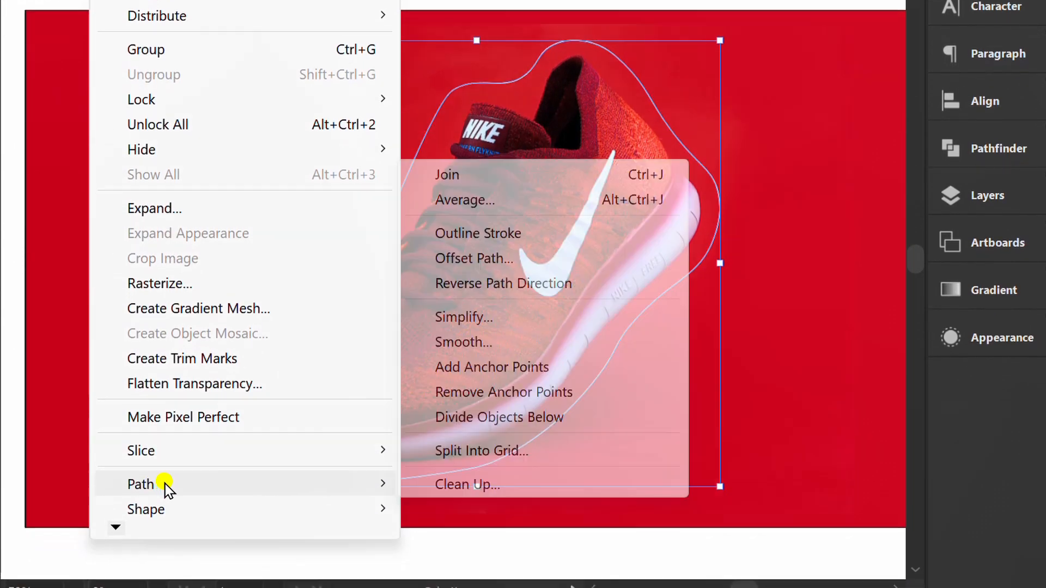
pyautogui.moveTo(467, 342)
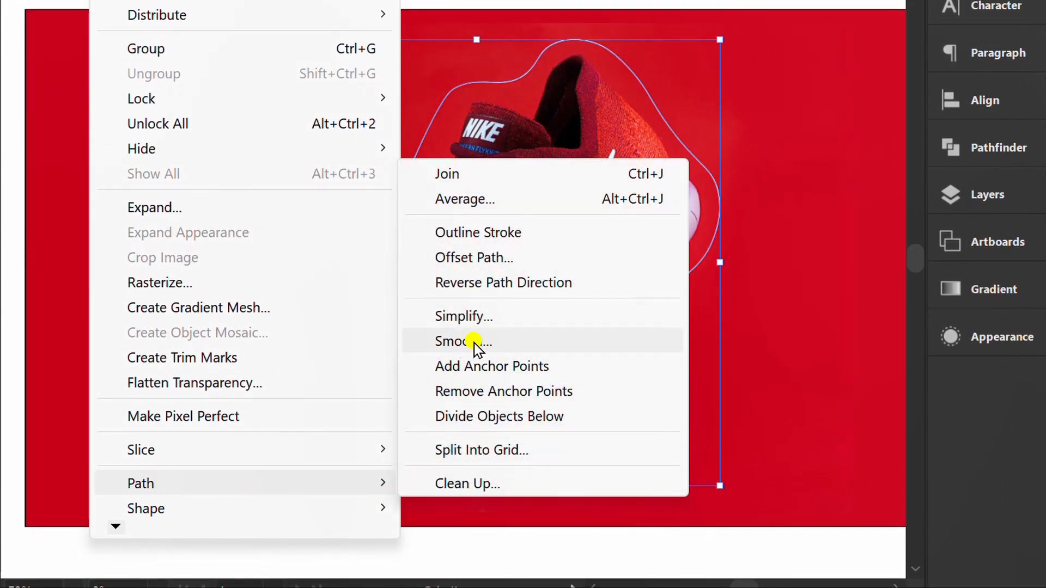
# Step: Simplify the outline path, settling its smoothness at about 18%
pyautogui.click(463, 341)
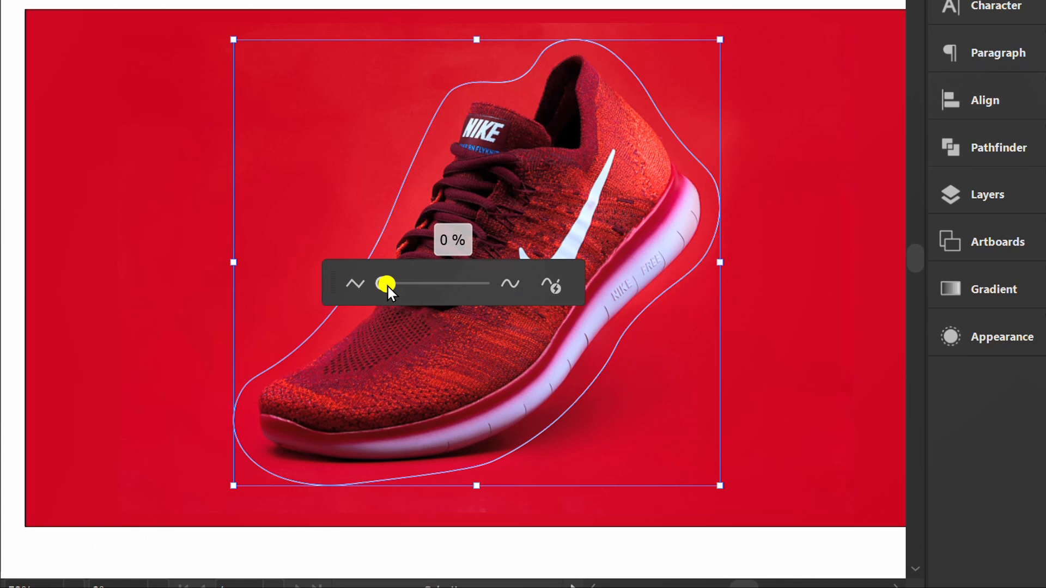
pyautogui.moveTo(387, 284); pyautogui.dragTo(461, 277)
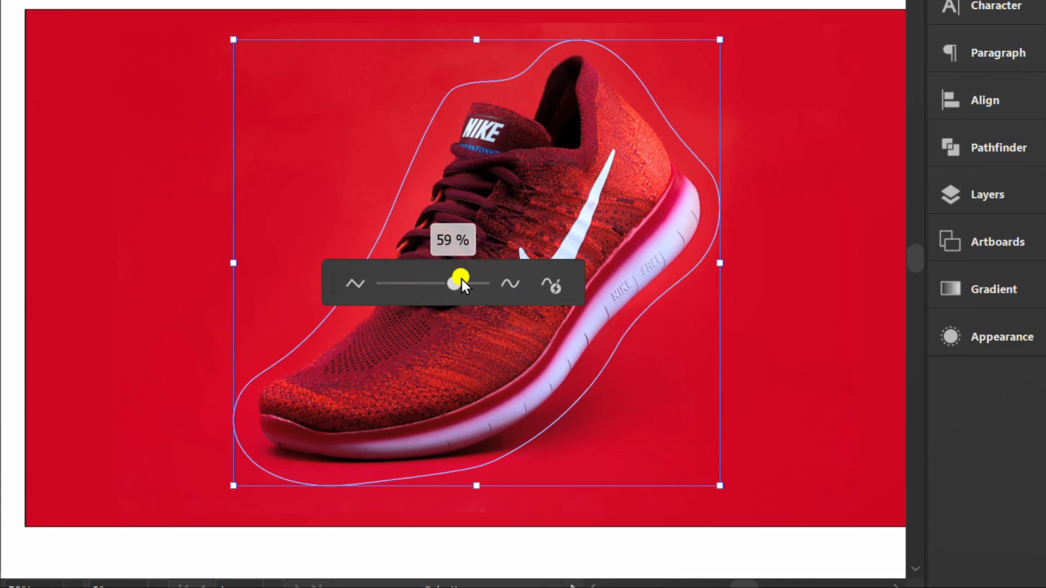
pyautogui.moveTo(461, 276); pyautogui.dragTo(400, 284)
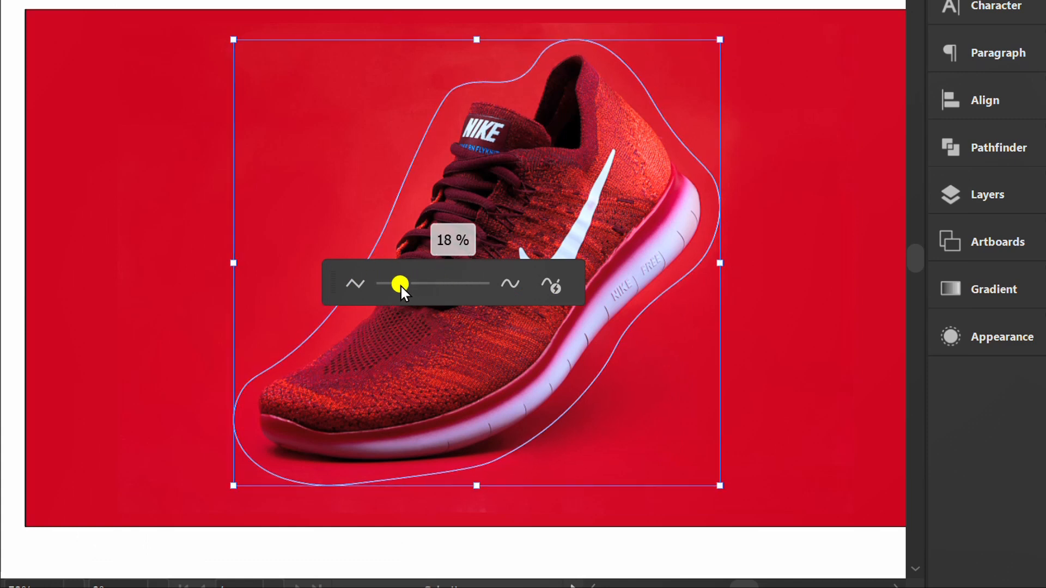
pyautogui.moveTo(400, 284); pyautogui.dragTo(425, 283)
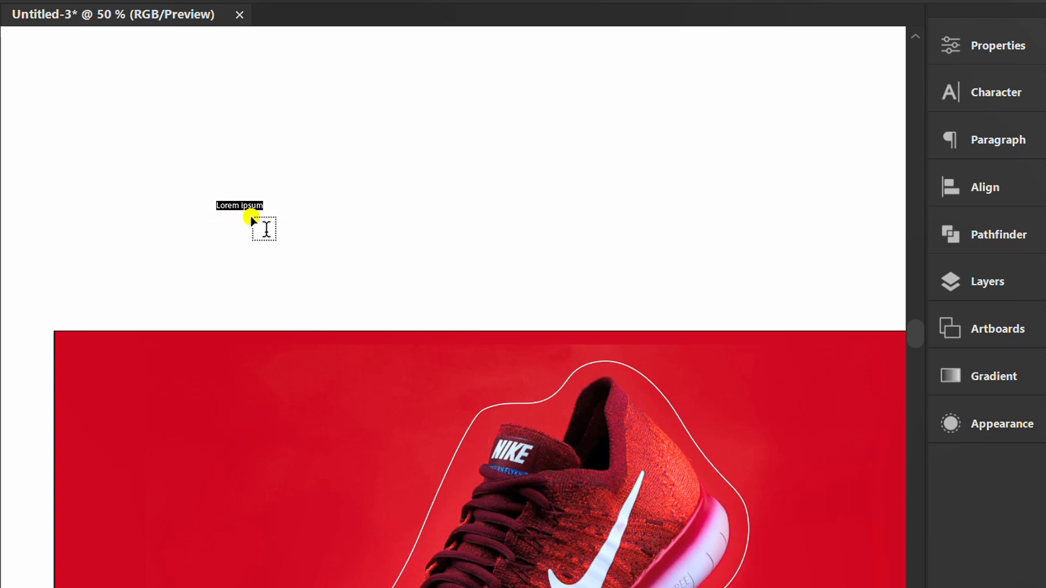
# Step: Type the text 'New Release' and set it in bold Montserrat
pyautogui.write('New Rel')
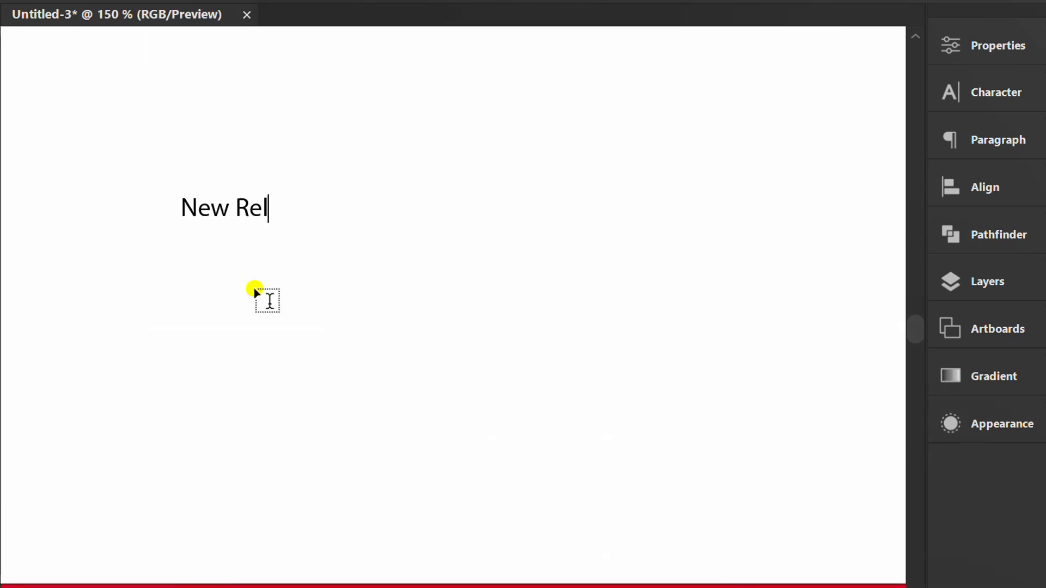
pyautogui.press('Escape')
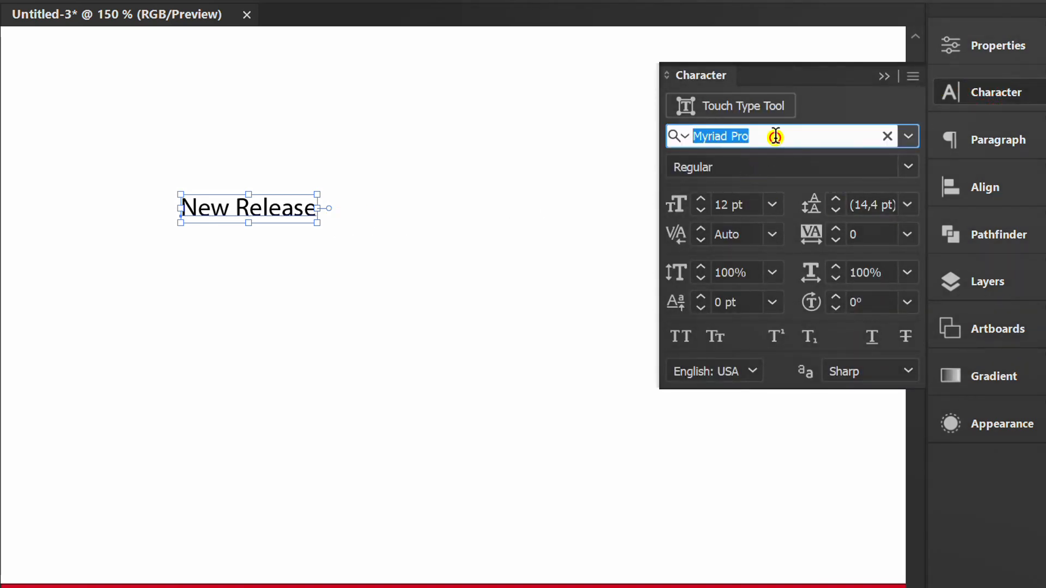
pyautogui.write('mon')
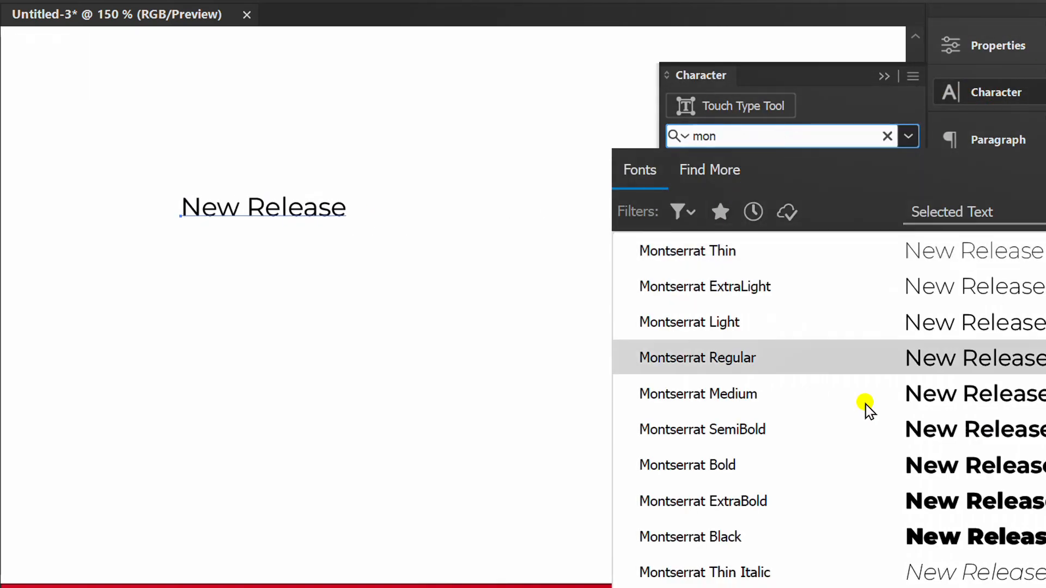
pyautogui.click(702, 429)
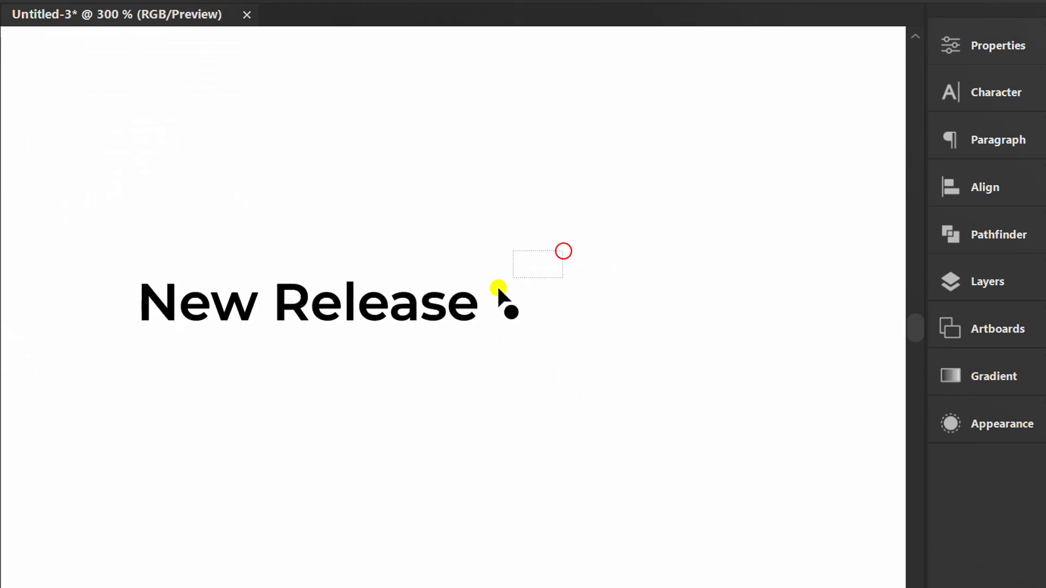
# Step: Bring up object actions on the text and the list of available panels
pyautogui.rightClick(499, 288)
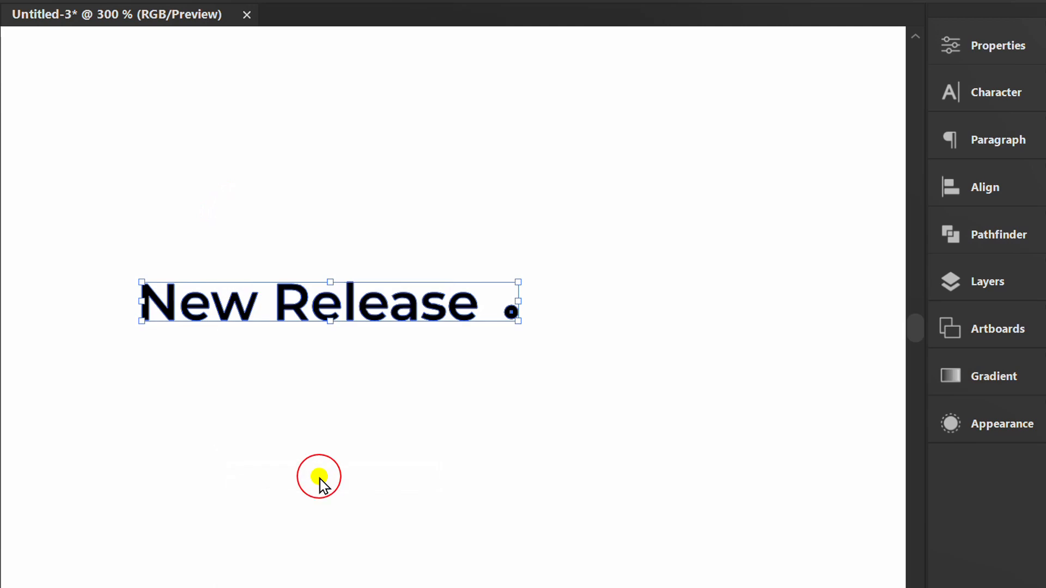
pyautogui.click(375, 21)
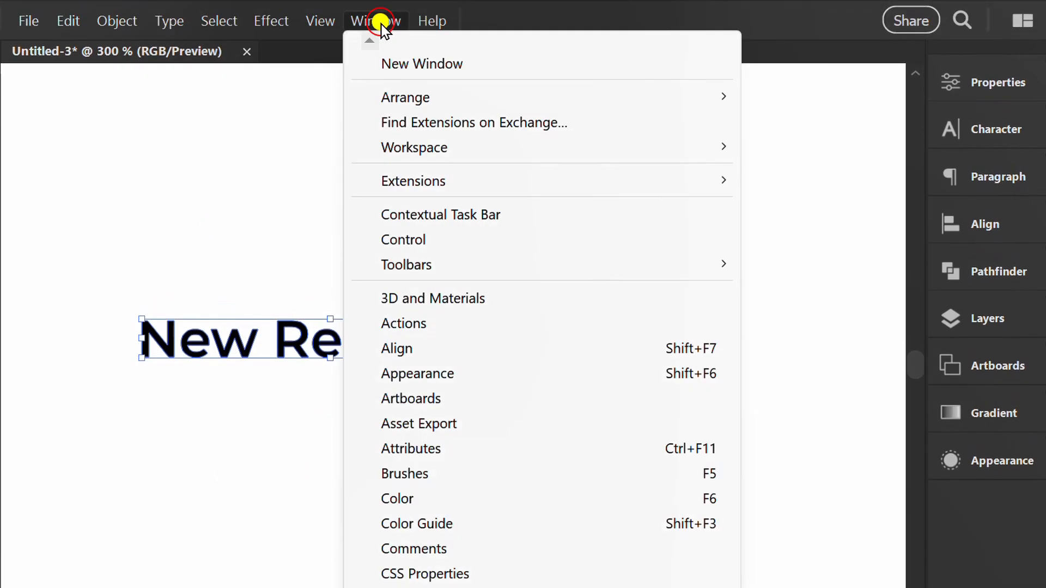
pyautogui.moveTo(420, 474)
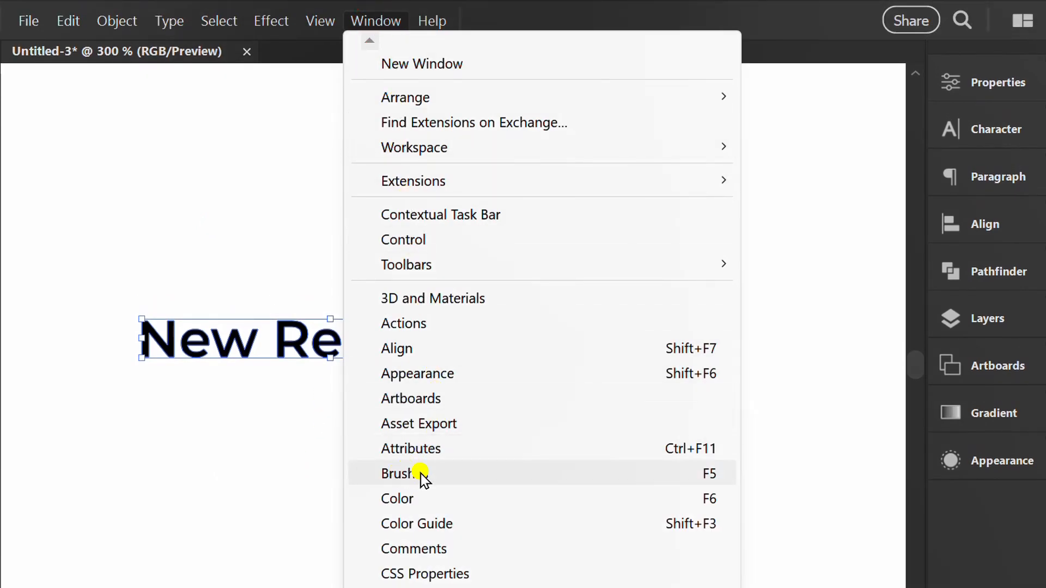
# Step: From the Brushes panel, start a new brush of type Pattern Brush from the text
pyautogui.click(398, 473)
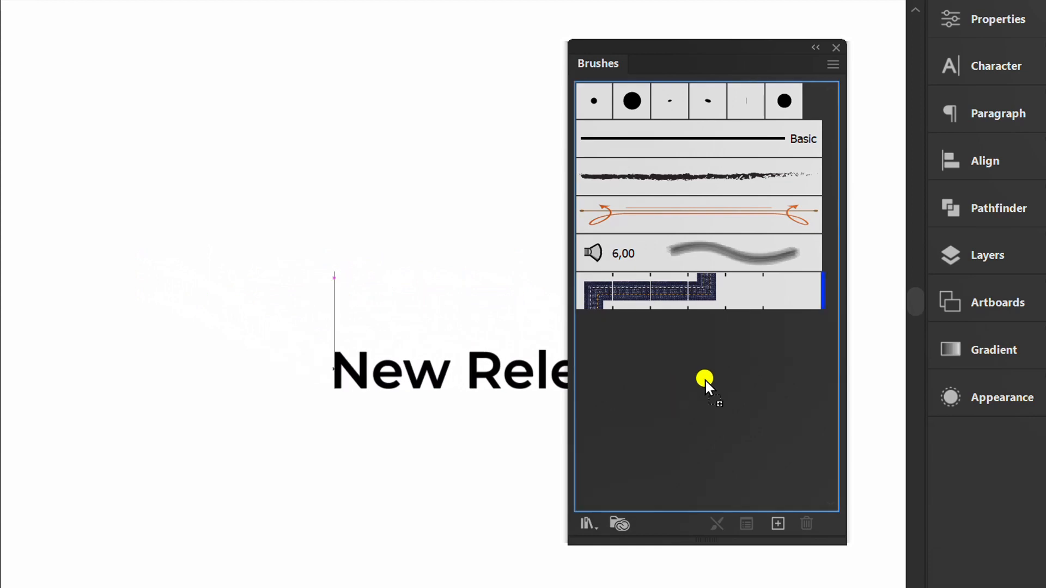
pyautogui.click(777, 524)
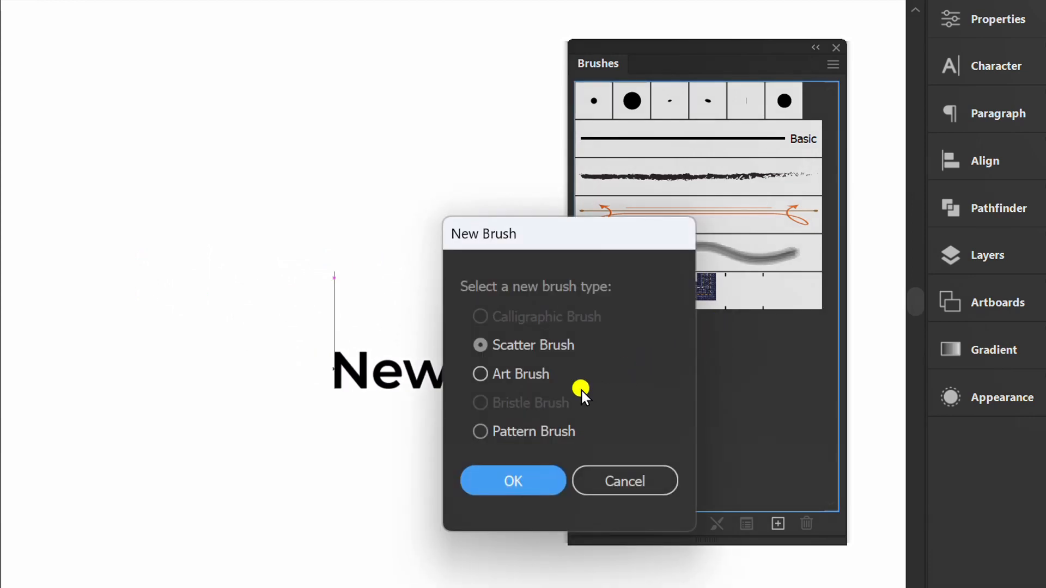
pyautogui.click(481, 431)
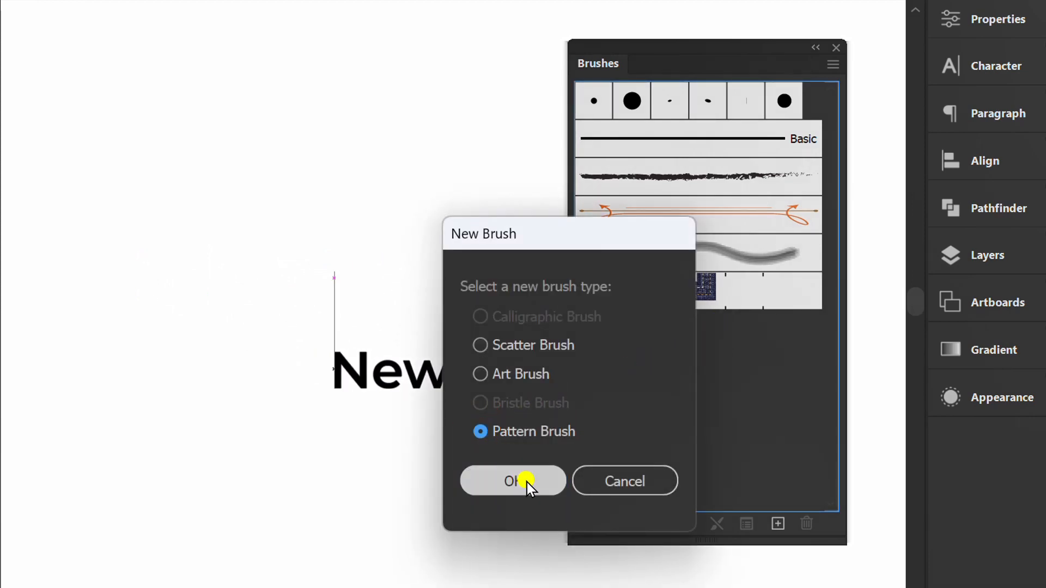
# Step: Confirm the Pattern Brush type with 7% spacing and the default colorization, then OK
pyautogui.click(512, 481)
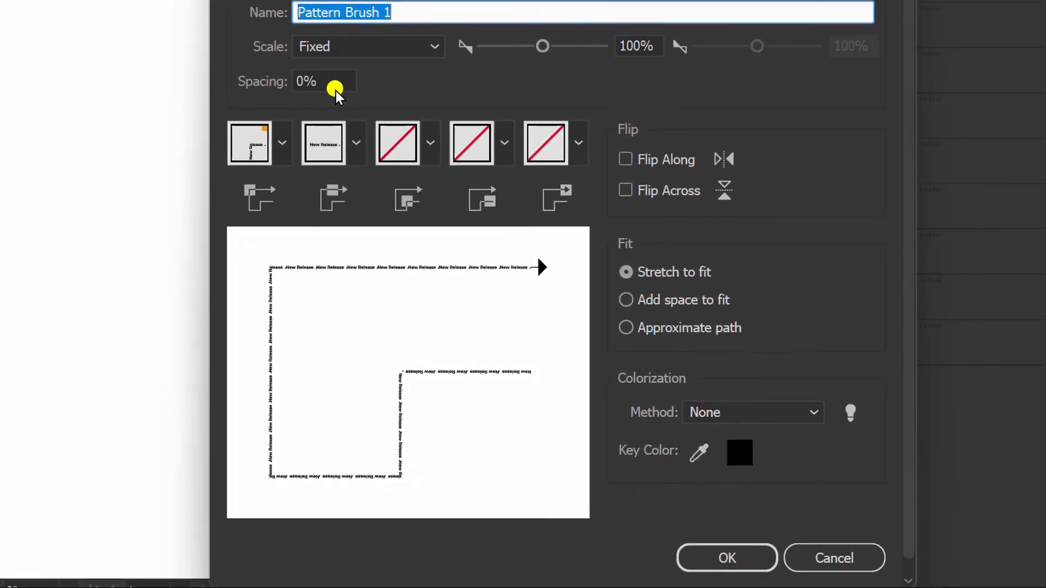
pyautogui.write('3%')
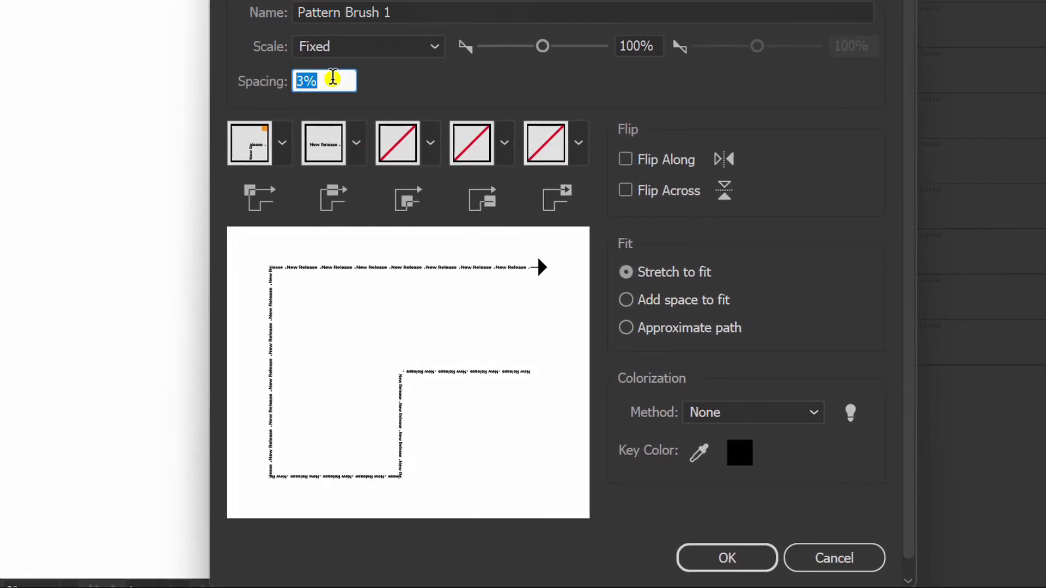
pyautogui.write('7%')
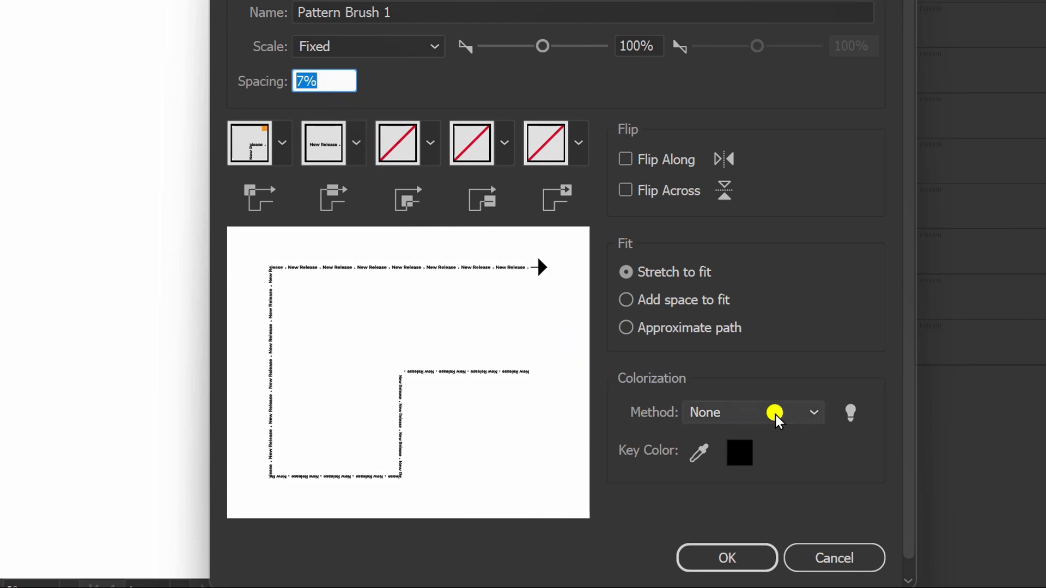
pyautogui.click(752, 413)
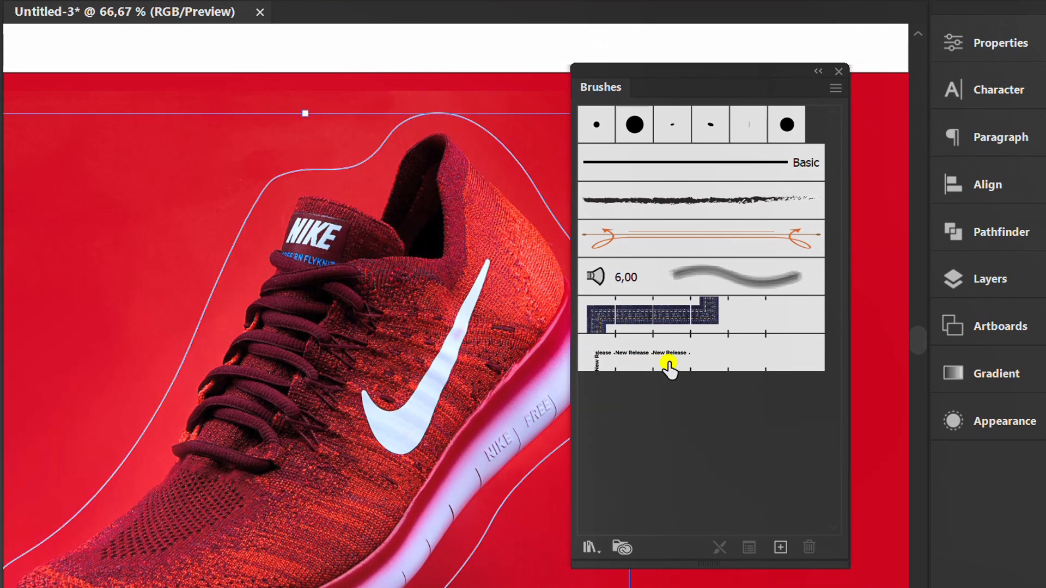
# Step: Apply the New Release brush to the selected shoe outline and dock the Brushes panel
pyautogui.click(667, 364)
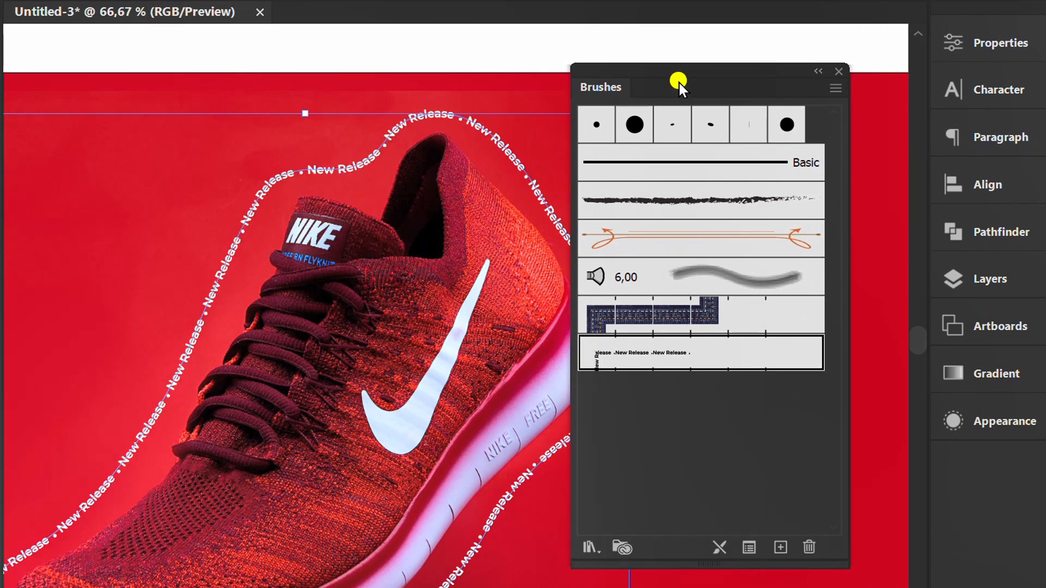
pyautogui.moveTo(679, 80); pyautogui.dragTo(974, 464)
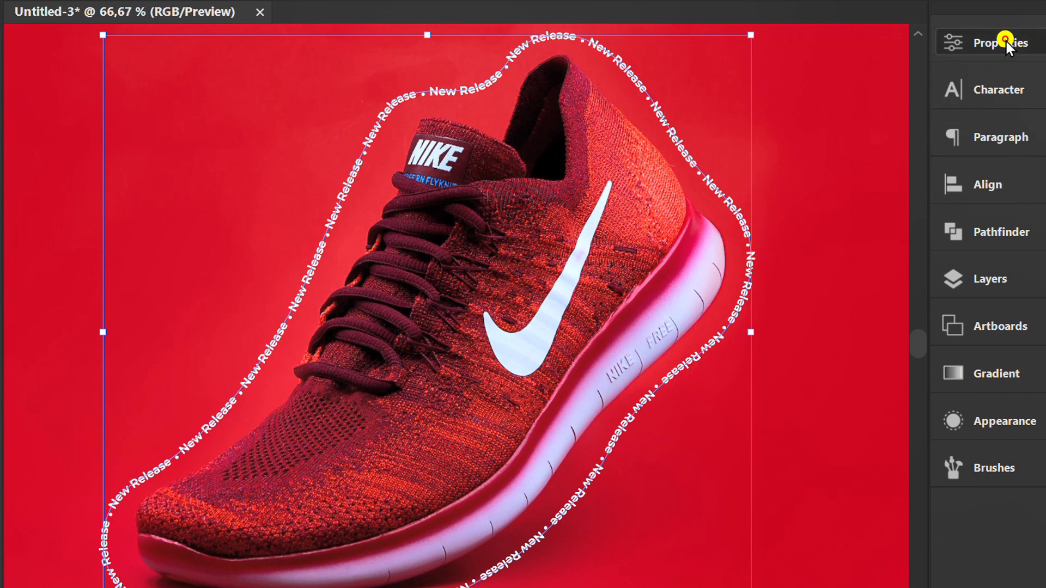
# Step: Set the path's stroke weight to 1.3 pt and keep the stroke colour white
pyautogui.click(999, 43)
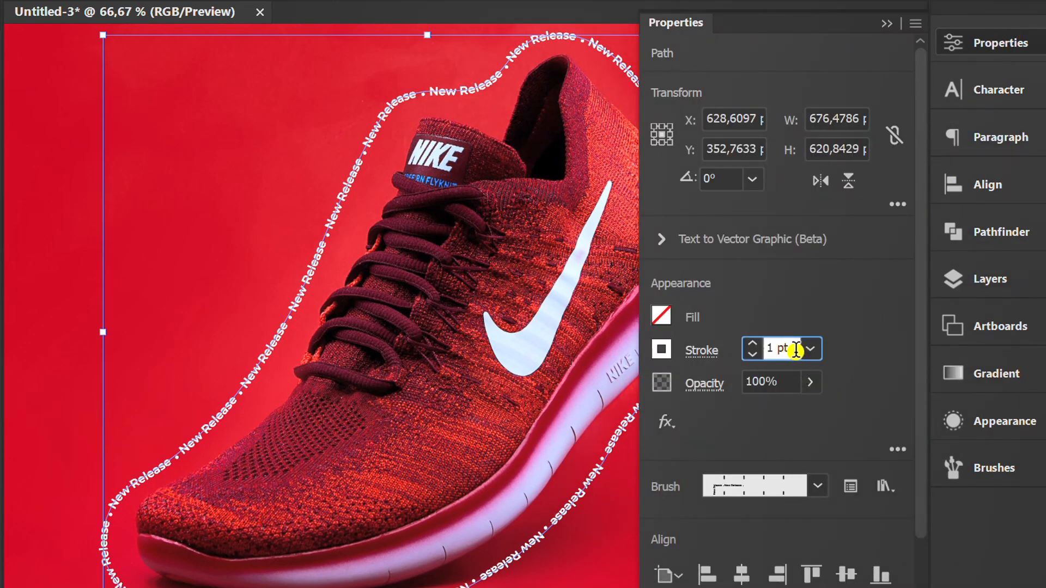
pyautogui.write('1,4')
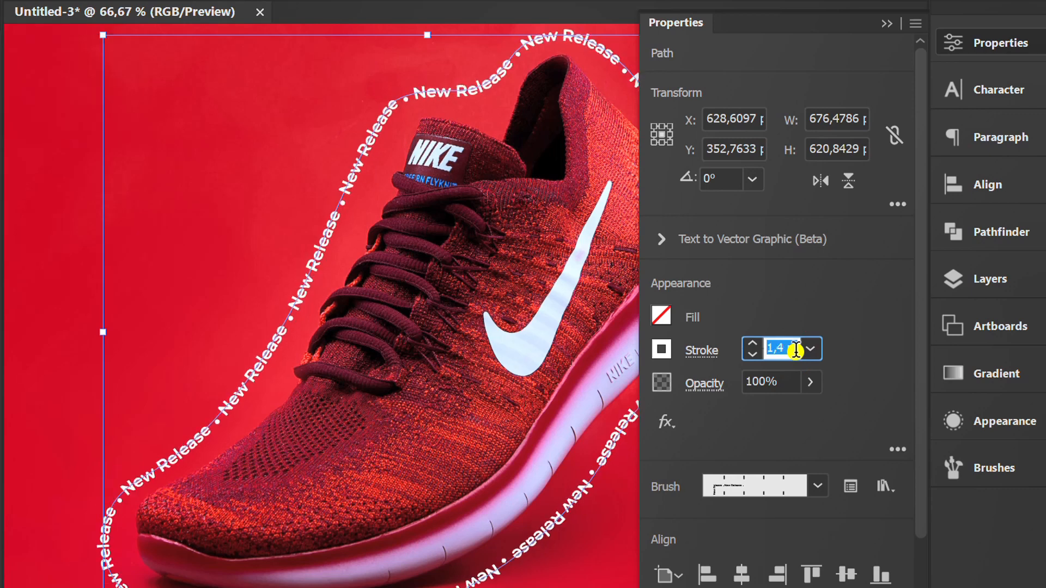
pyautogui.click(752, 355)
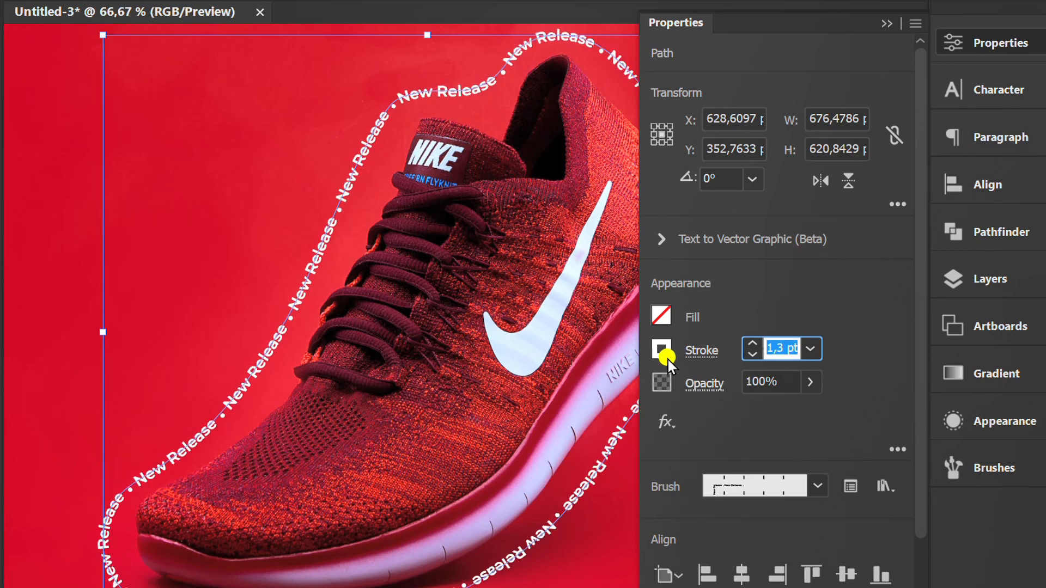
pyautogui.click(661, 350)
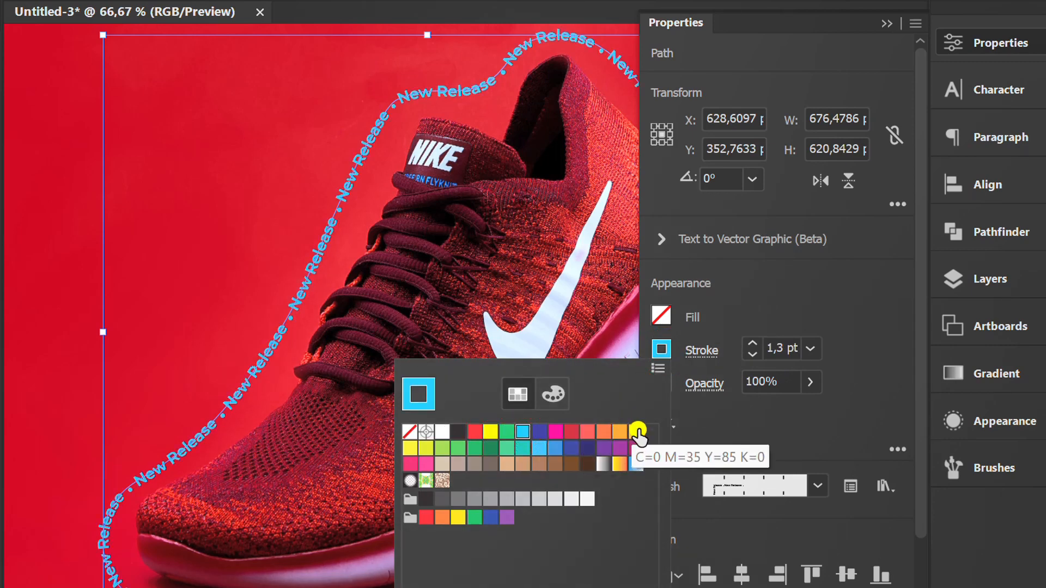
pyautogui.click(442, 431)
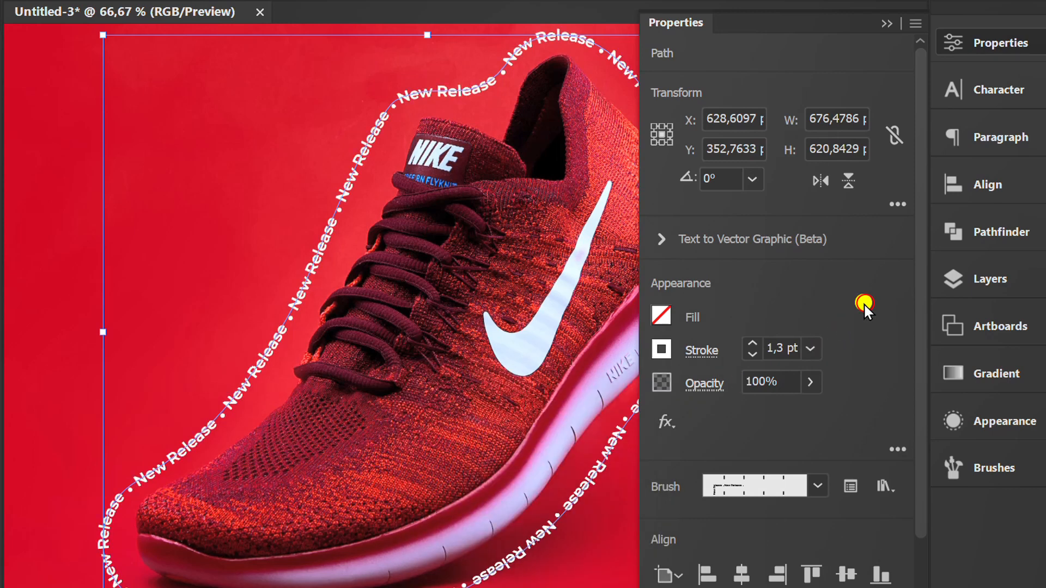
pyautogui.click(887, 24)
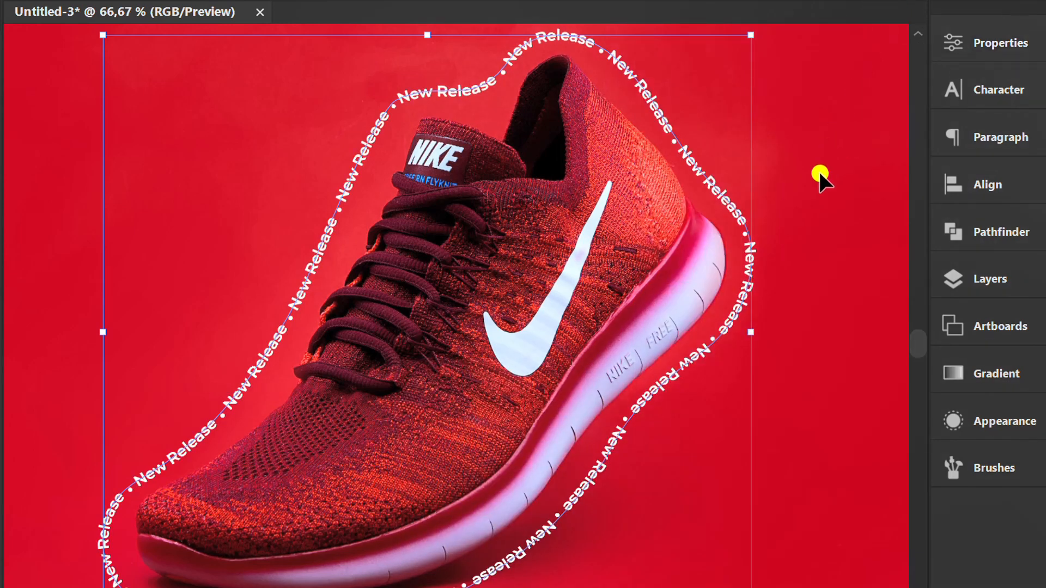